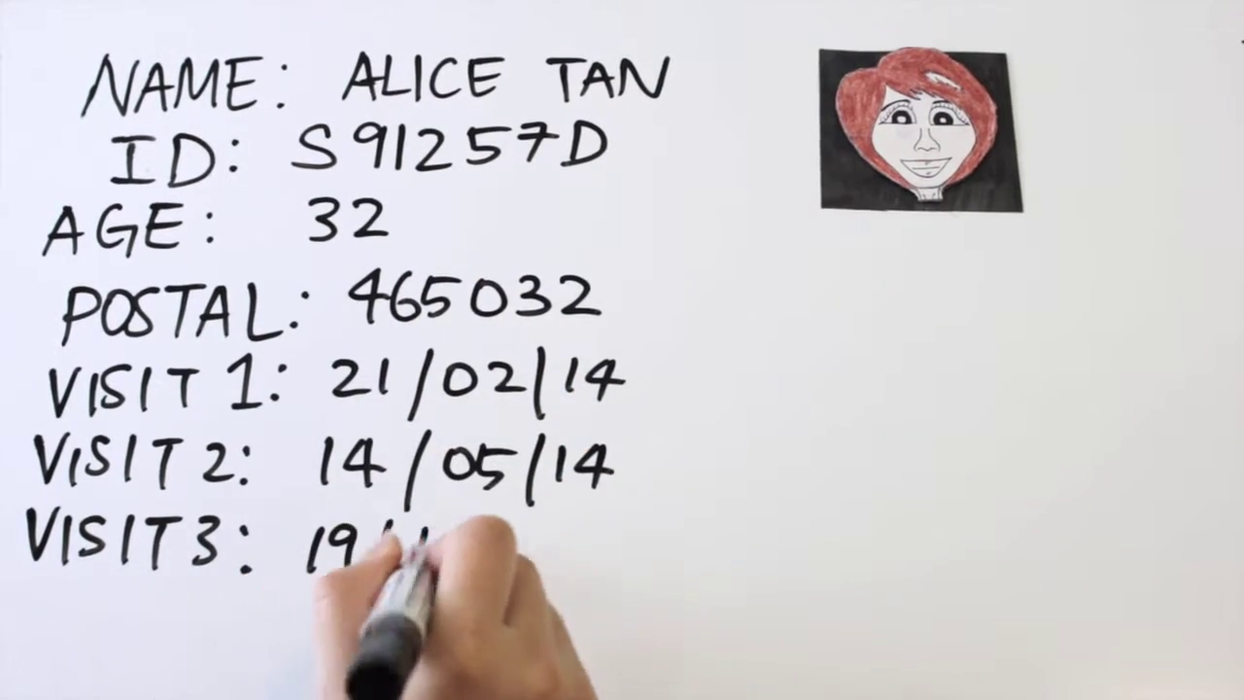
pyautogui.write('19/10/14')
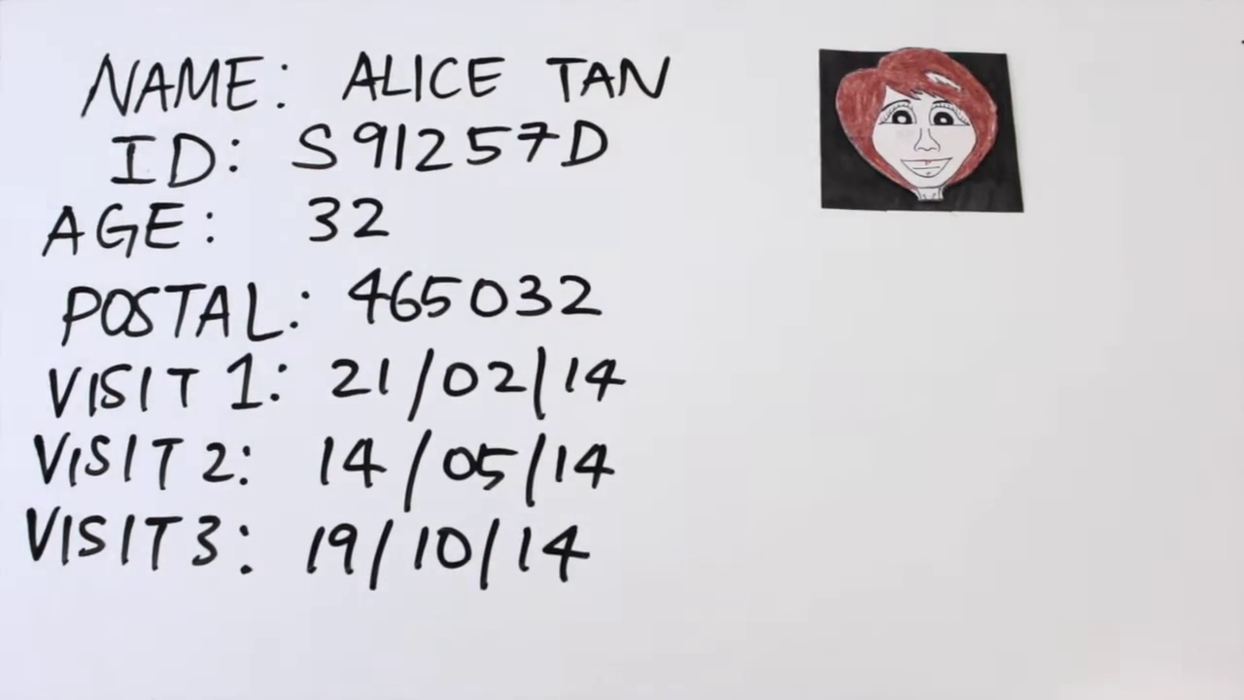